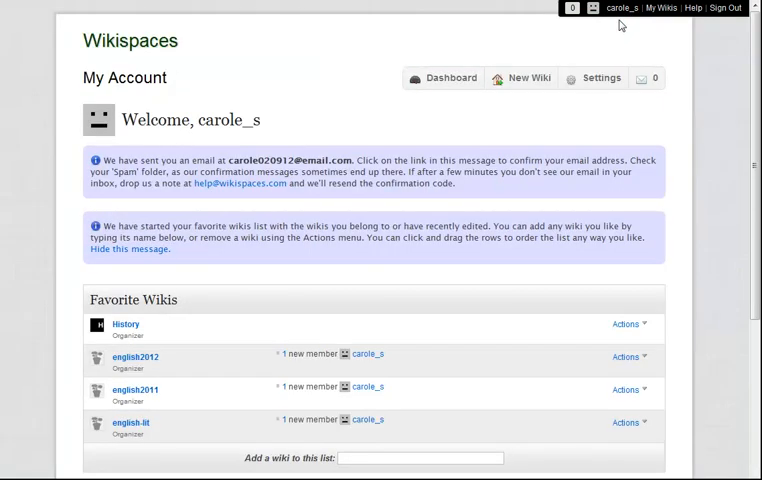
Step: Choose New Wiki on the My Account page
{"action": "left_click", "coordinate": [532, 78]}
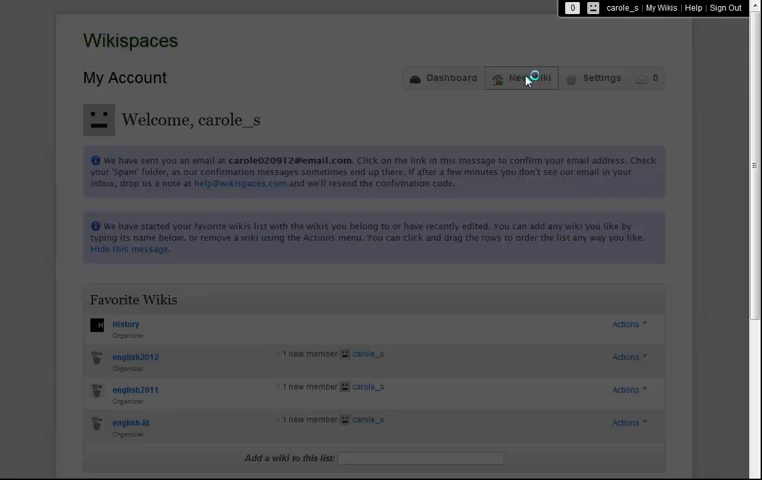
Step: Name the wiki 'eduwikitour', set type K-12 Education, certify educational use, and create it
{"action": "left_click", "coordinate": [528, 78]}
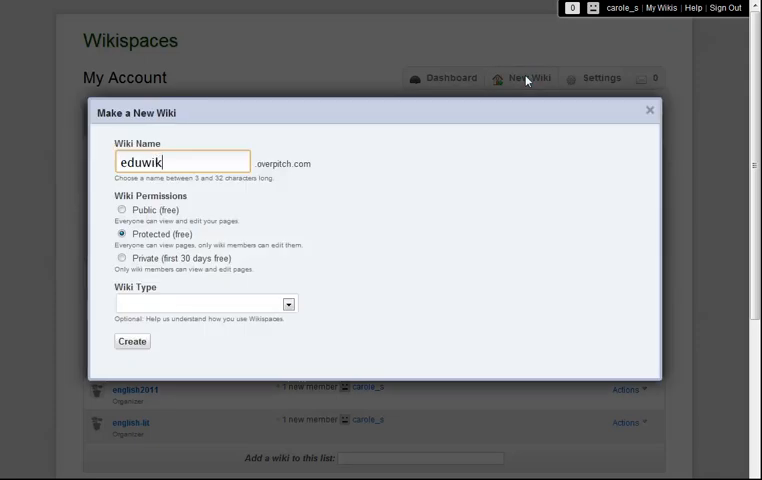
{"action": "type", "text": "tour"}
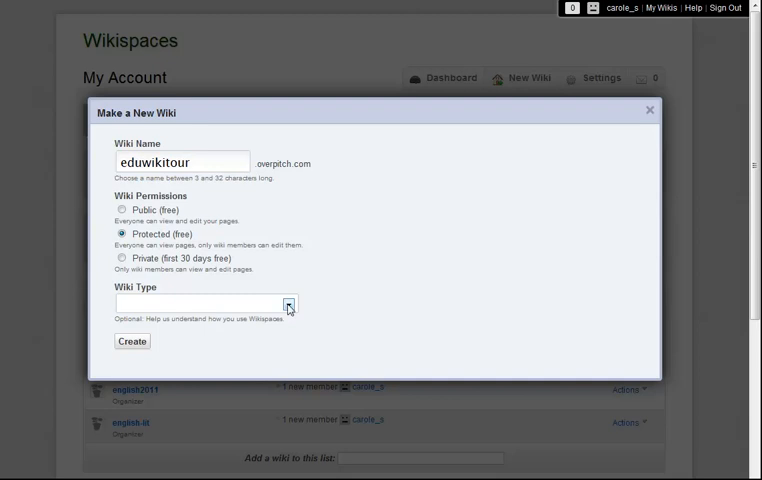
{"action": "left_click", "coordinate": [289, 304]}
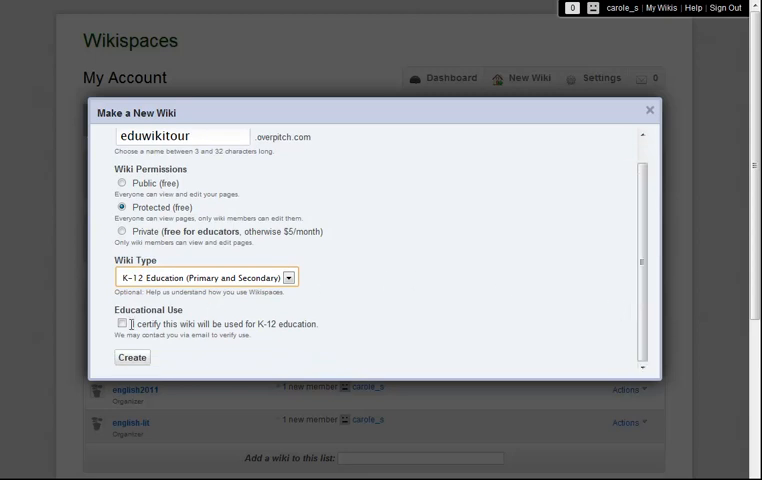
{"action": "left_click", "coordinate": [121, 324]}
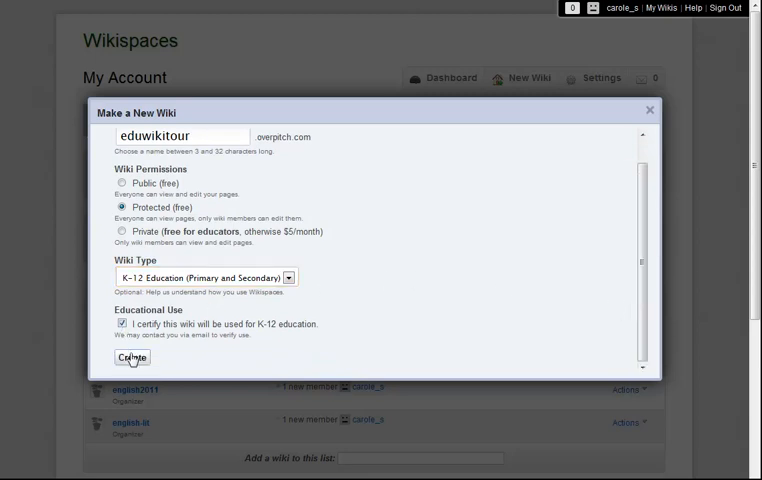
{"action": "left_click", "coordinate": [131, 357]}
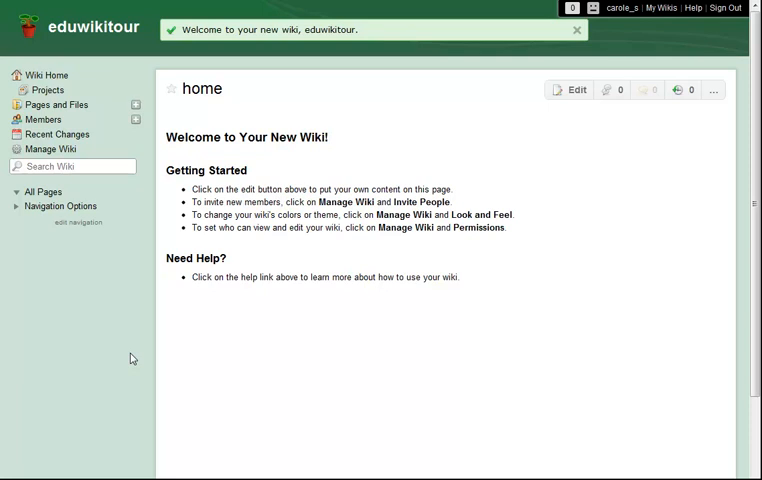
{"action": "mouse_move", "coordinate": [613, 161]}
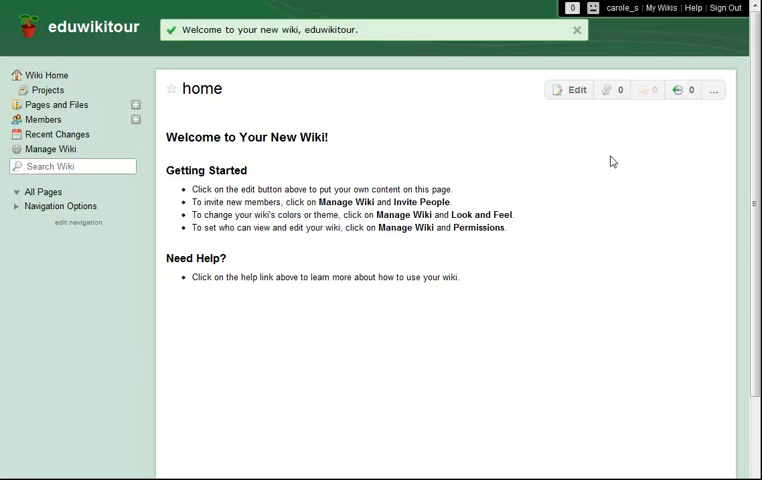
Step: Open english-lit from the My Wikis list
{"action": "left_click", "coordinate": [661, 10]}
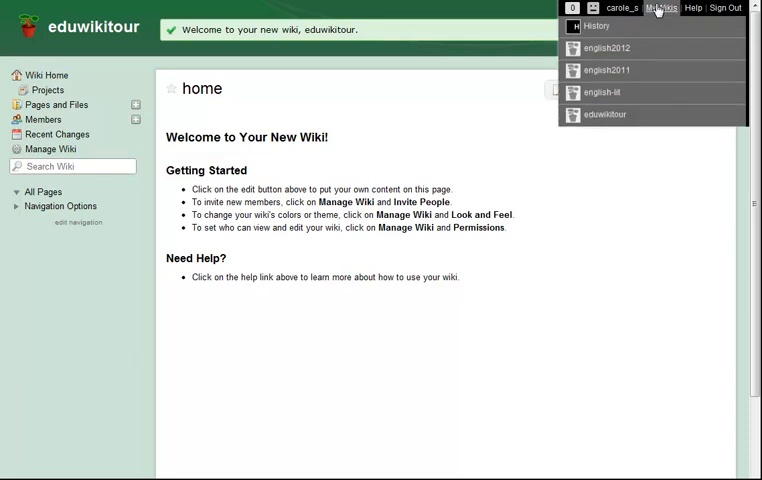
{"action": "mouse_move", "coordinate": [610, 92]}
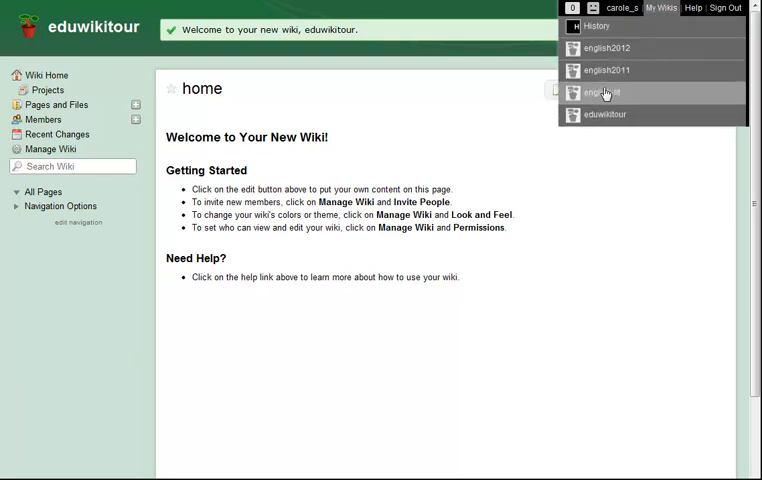
{"action": "left_click", "coordinate": [602, 92]}
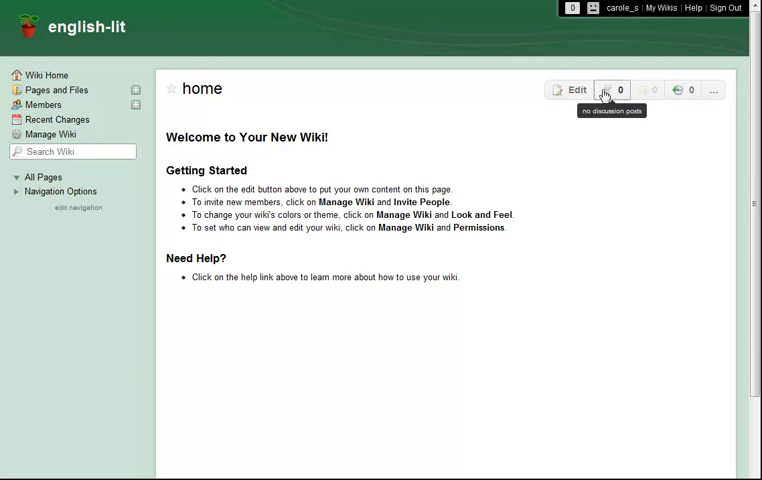
{"action": "mouse_move", "coordinate": [179, 196]}
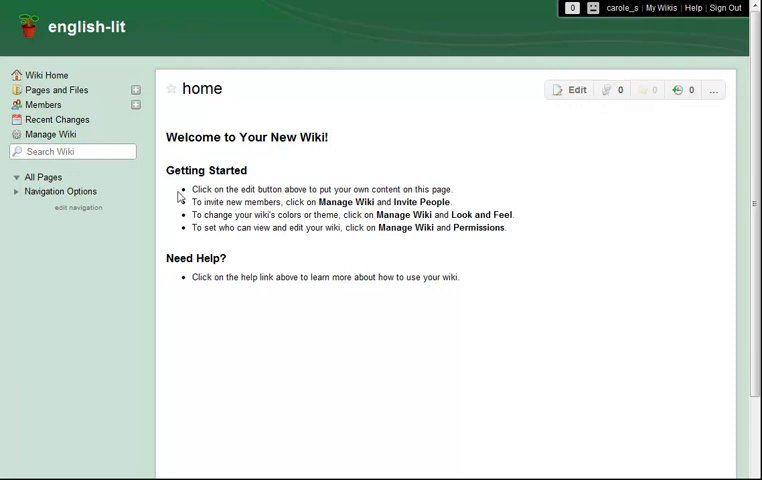
{"action": "mouse_move", "coordinate": [50, 134]}
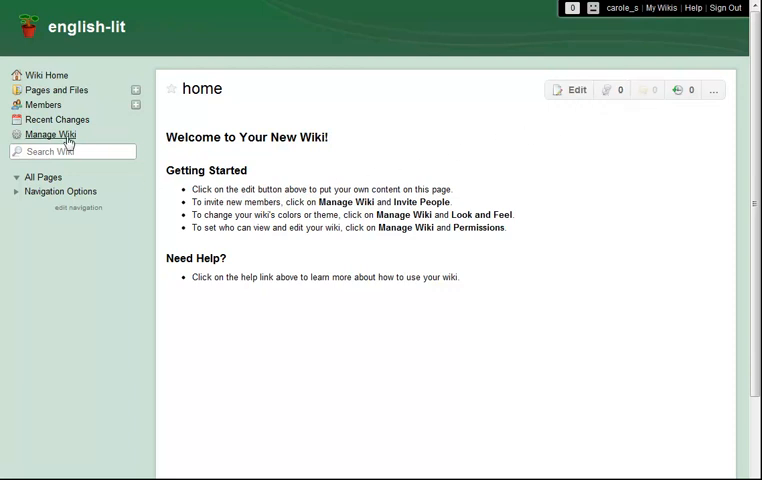
Step: Go to english-lit's Manage Wiki subscription page and scroll to Complimentary upgrades for educators
{"action": "left_click", "coordinate": [50, 135]}
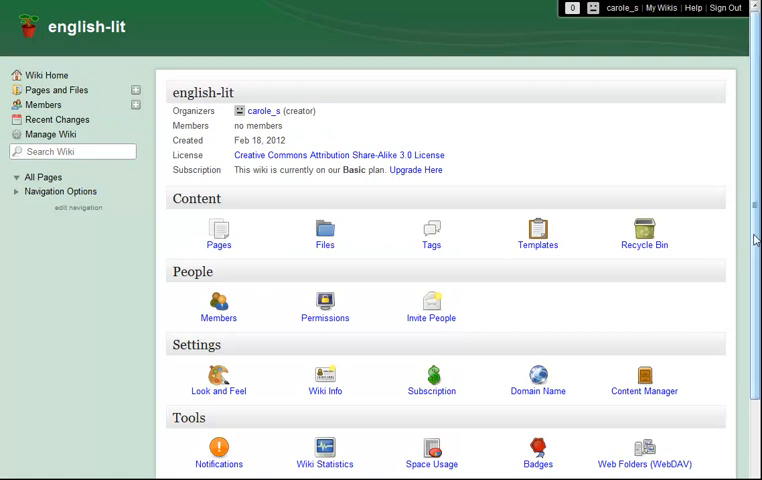
{"action": "scroll", "scroll_direction": "down", "scroll_amount": 3}
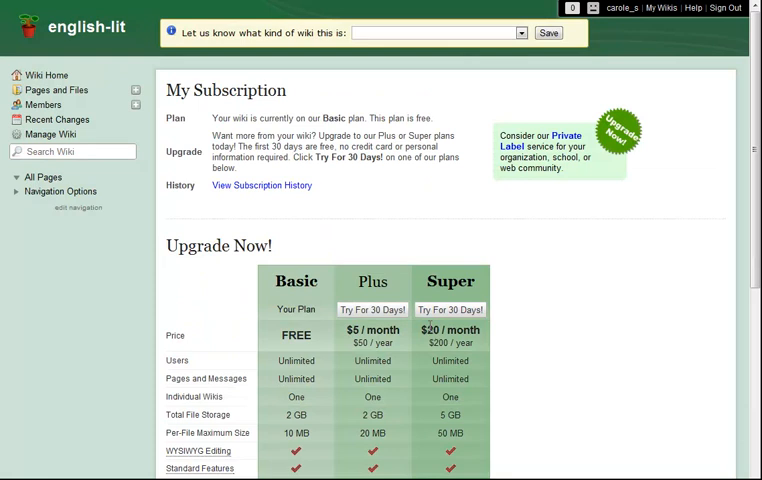
{"action": "scroll", "scroll_direction": "down", "scroll_amount": 3}
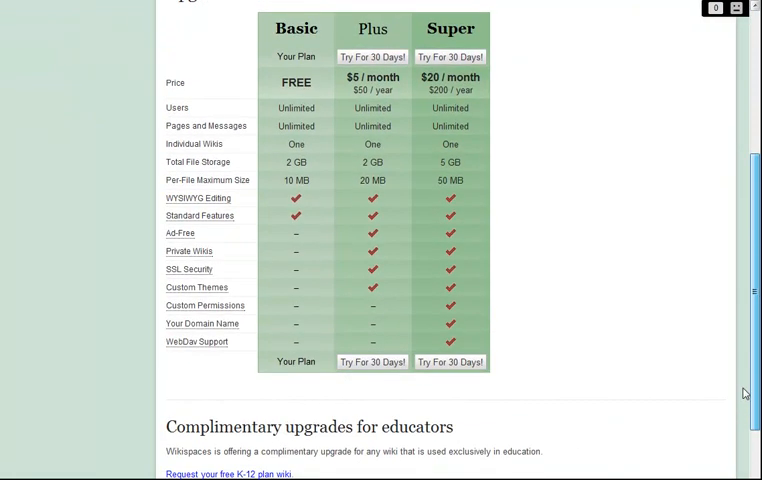
{"action": "scroll", "scroll_direction": "down", "scroll_amount": 3}
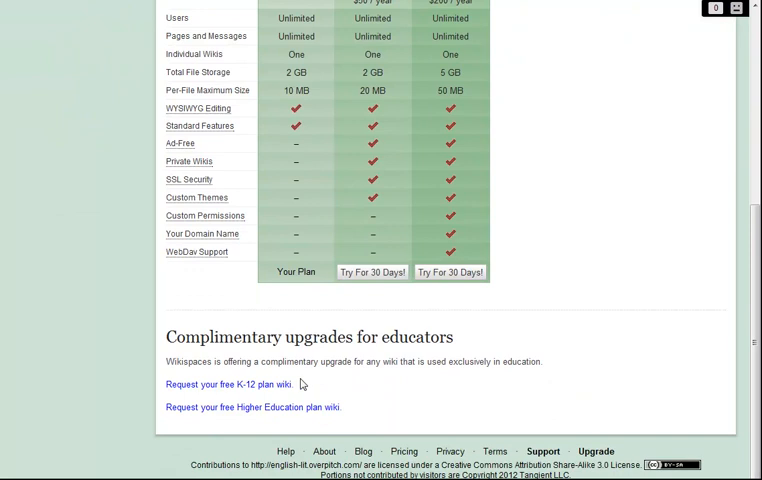
Step: Request the free K-12 Plus plan for english-lit, certifying exclusive K-12 educational use
{"action": "left_click", "coordinate": [225, 385]}
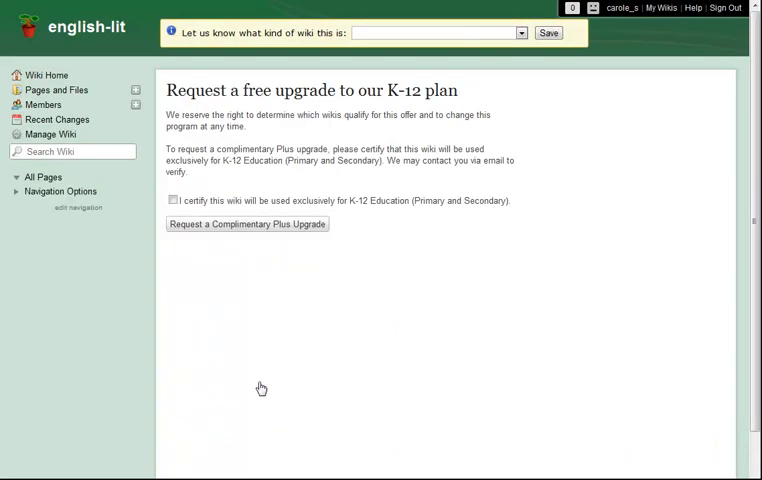
{"action": "left_click", "coordinate": [172, 200]}
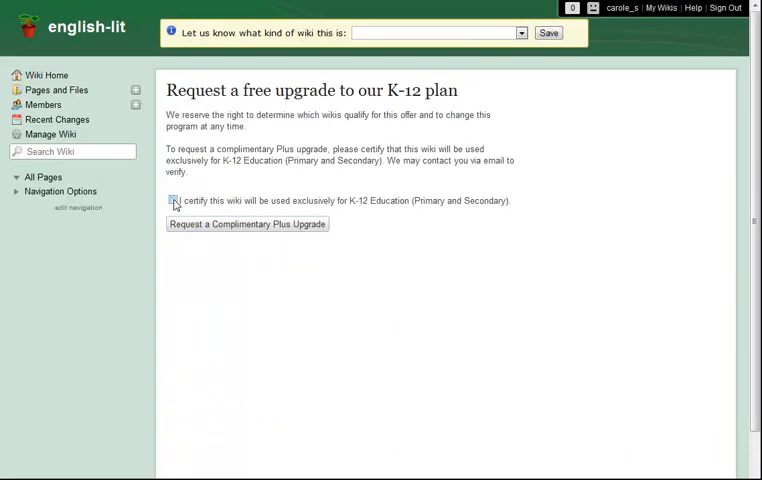
{"action": "left_click", "coordinate": [172, 200]}
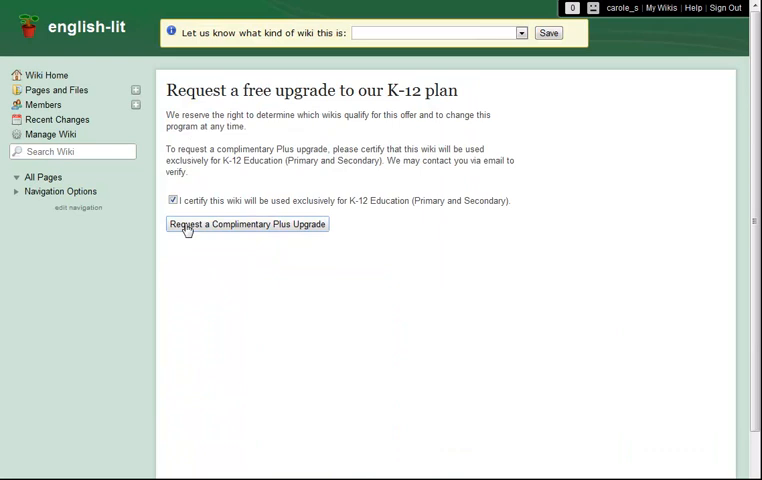
{"action": "left_click", "coordinate": [246, 223]}
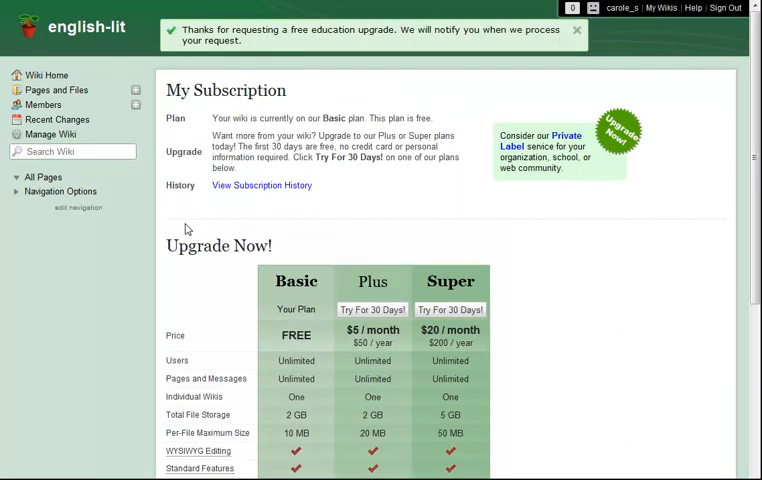